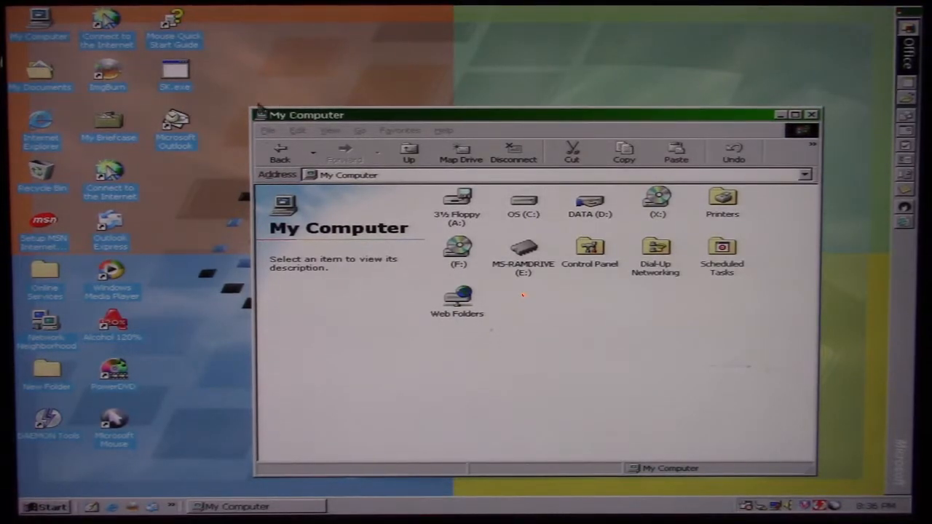
pyautogui.moveTo(289, 93)
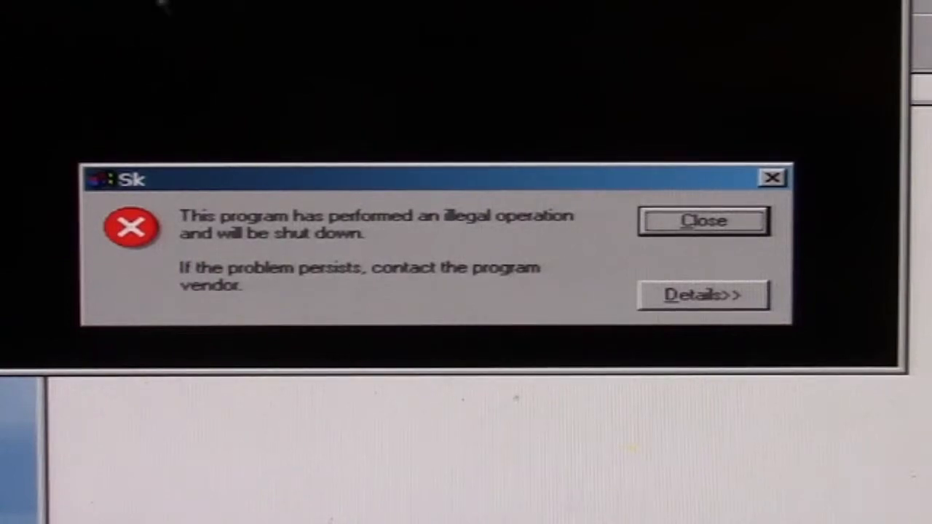
# Step: Expand the SK.EXE illegal-operation crash details, then close the crashed program
pyautogui.click(702, 295)
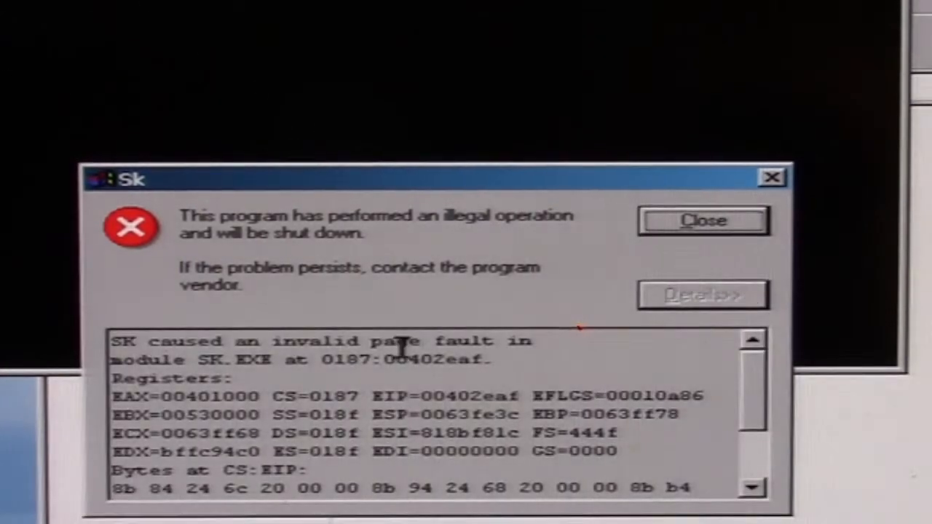
pyautogui.moveTo(367, 299)
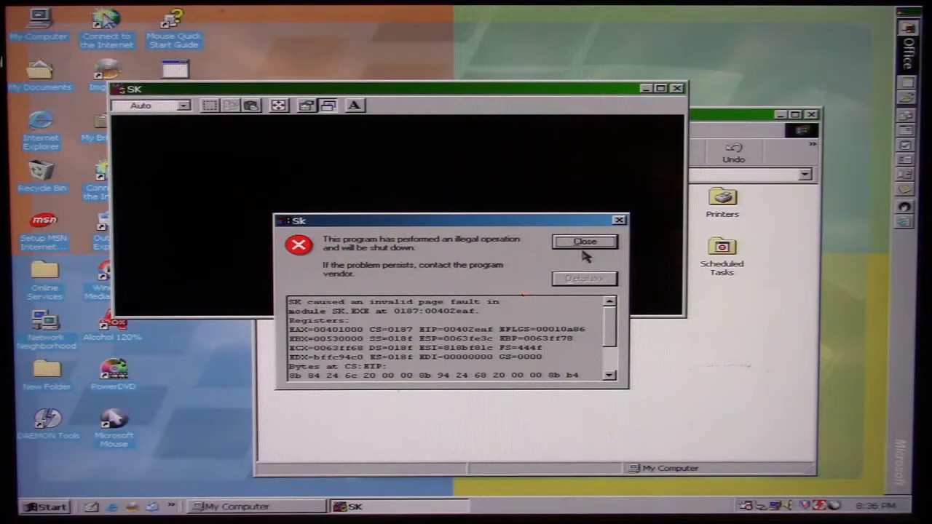
pyautogui.click(584, 241)
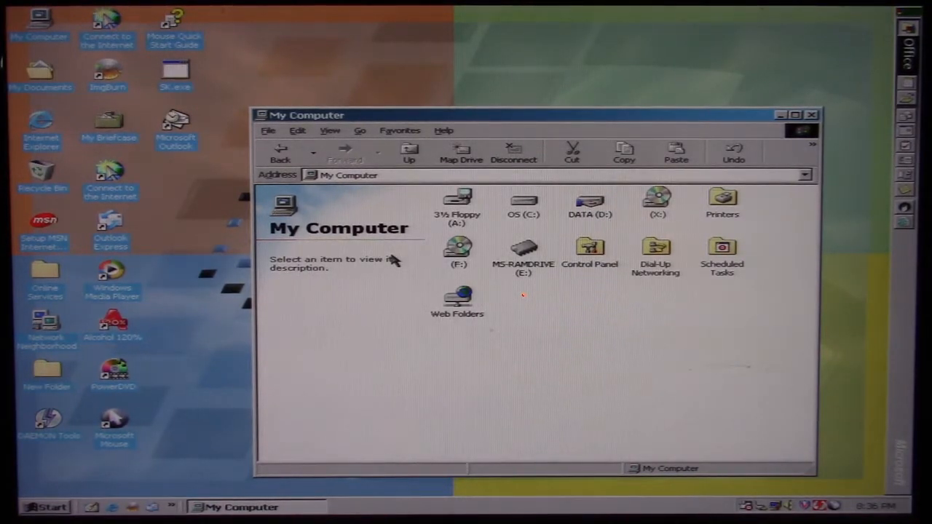
pyautogui.moveTo(163, 241)
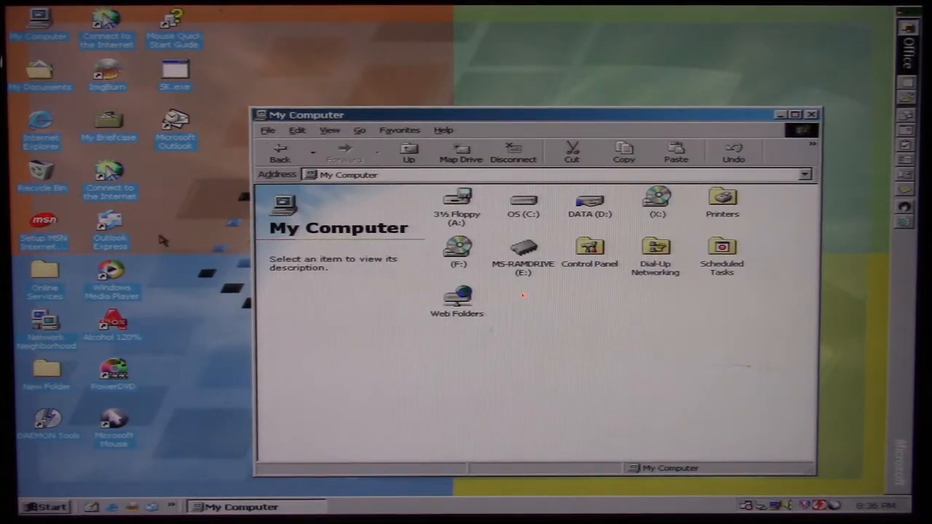
pyautogui.moveTo(193, 235)
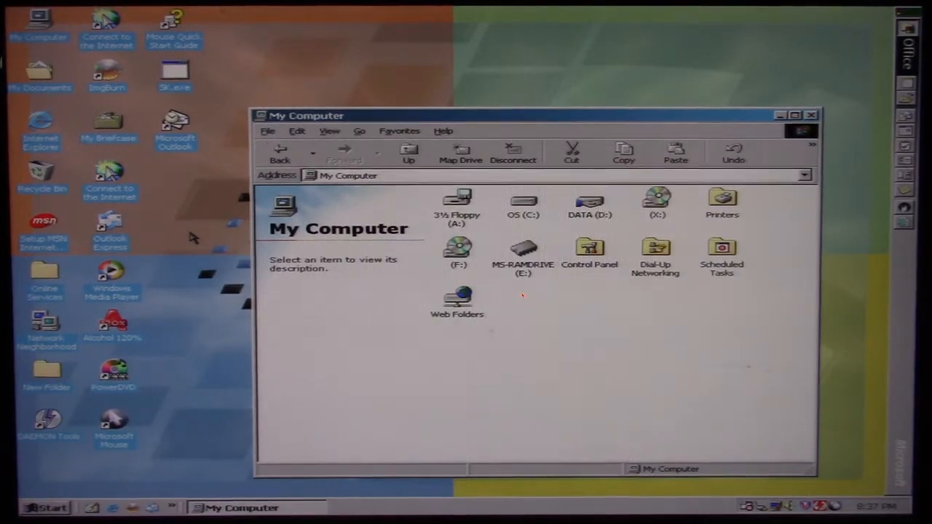
pyautogui.moveTo(219, 317)
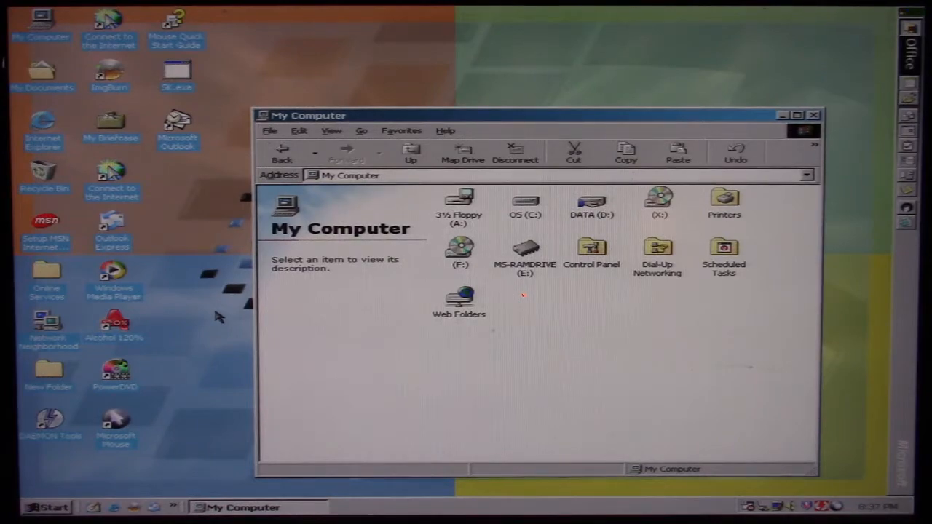
pyautogui.moveTo(248, 376)
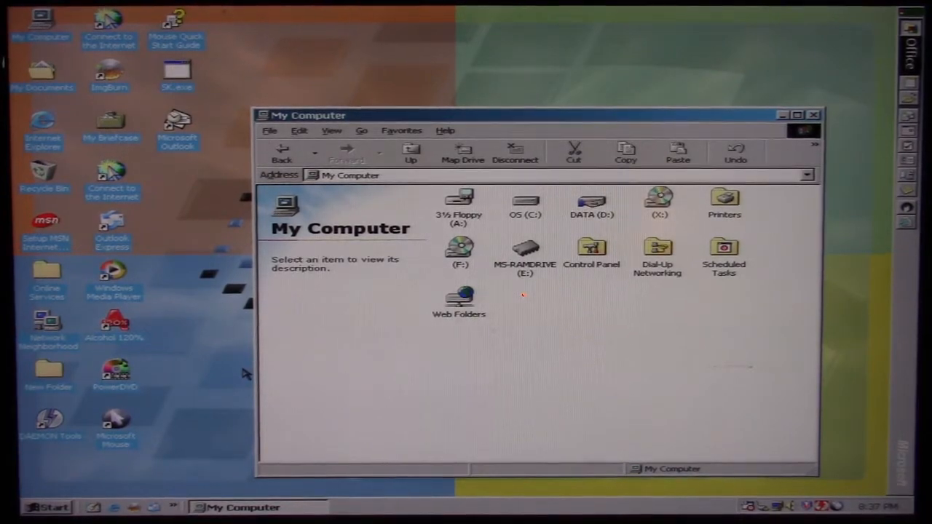
pyautogui.moveTo(230, 370)
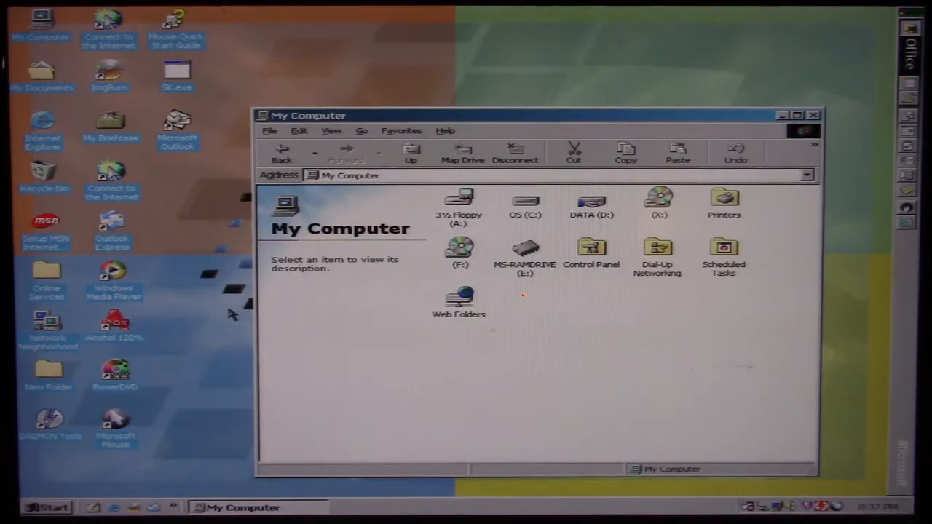
pyautogui.moveTo(216, 327)
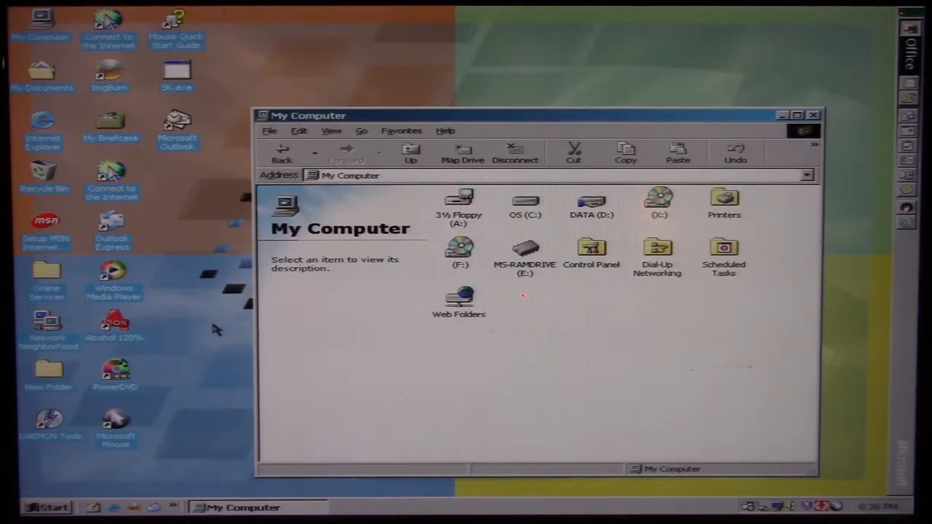
pyautogui.moveTo(206, 119)
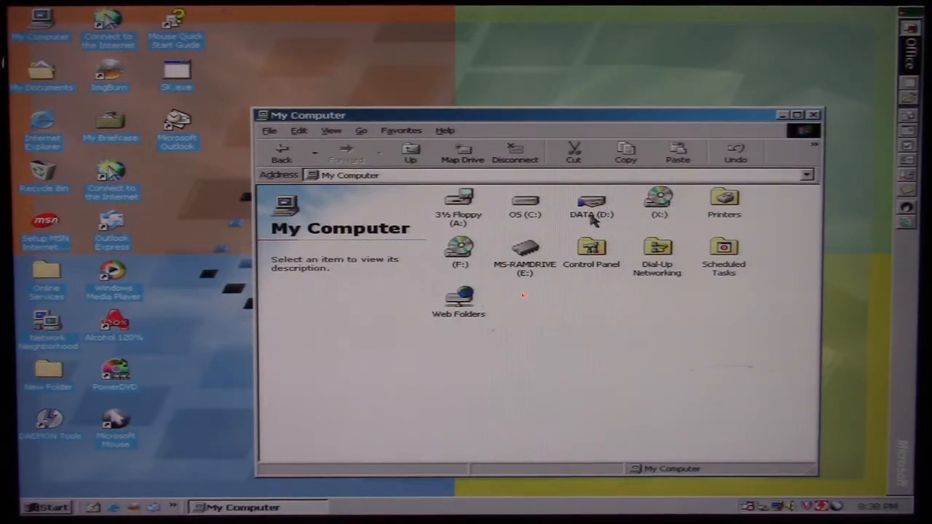
# Step: Navigate into C:\WINDOWS and reveal its hidden files
pyautogui.doubleClick(525, 204)
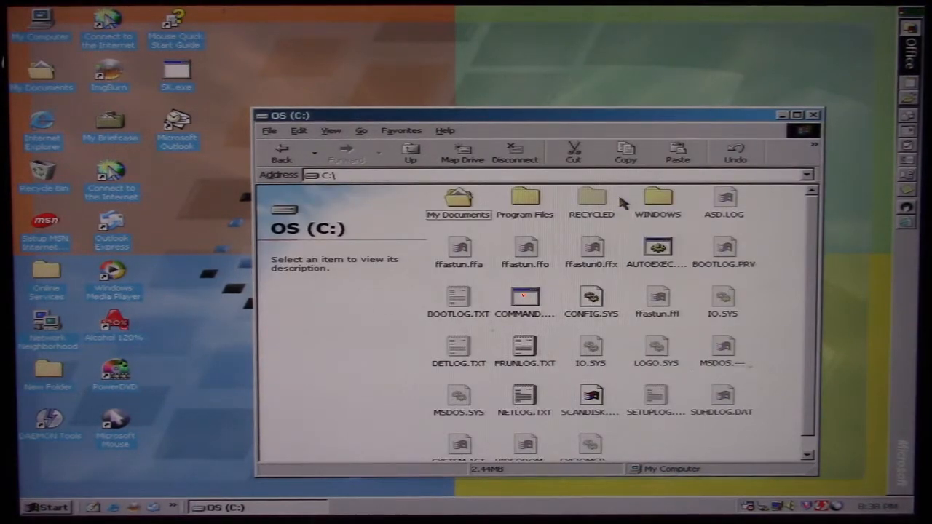
pyautogui.doubleClick(658, 196)
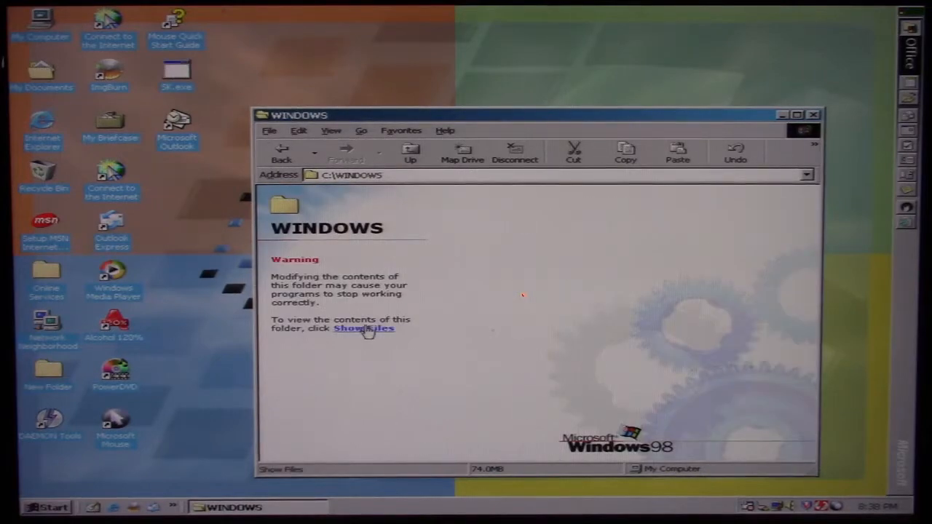
pyautogui.click(362, 329)
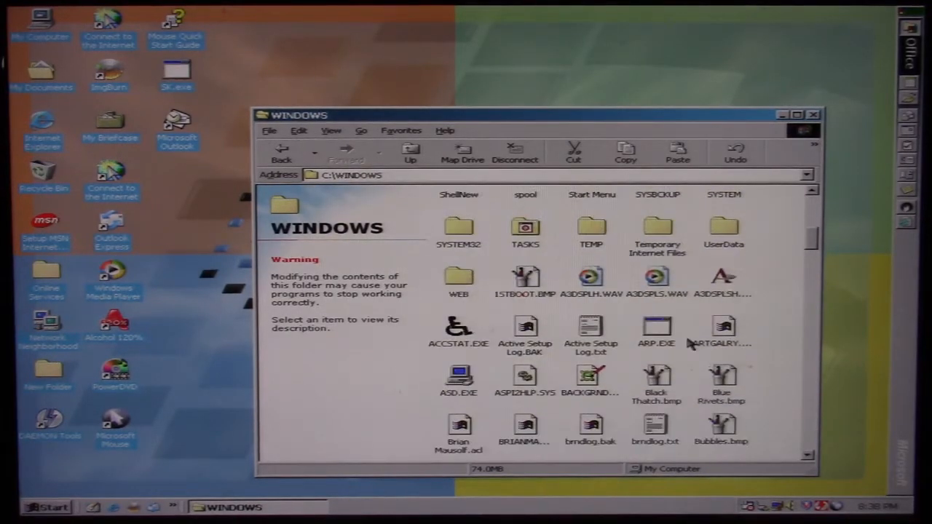
# Step: Locate and select the Explorer.exf and EXPLORER.EXE entries in the listing
pyautogui.scroll(-3)
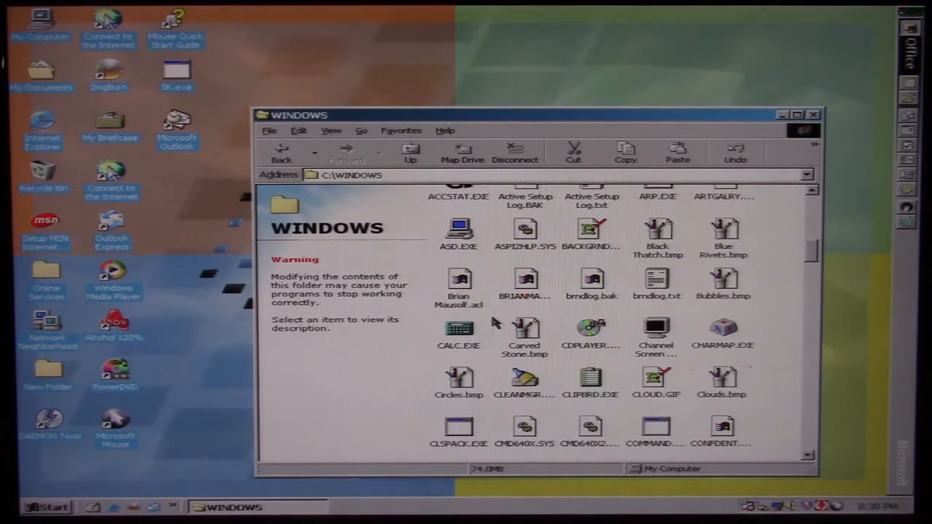
pyautogui.scroll(-3)
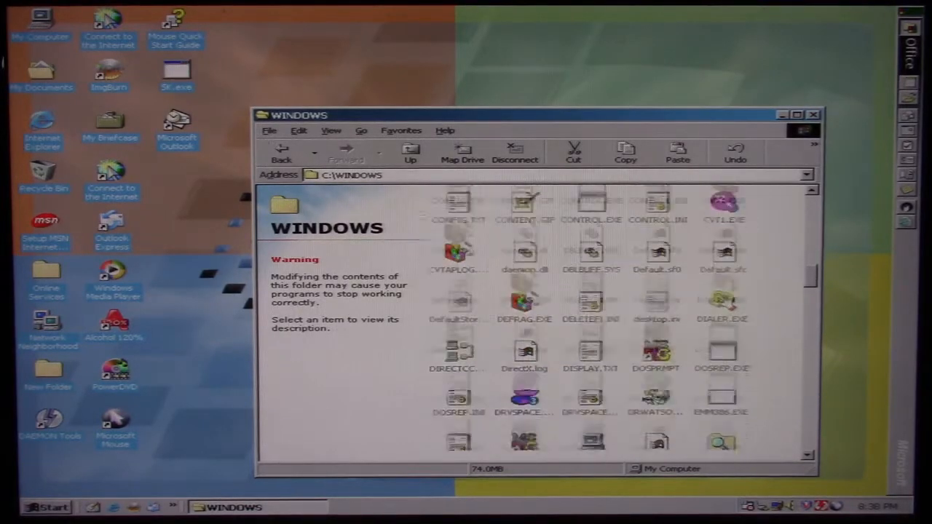
pyautogui.scroll(-3)
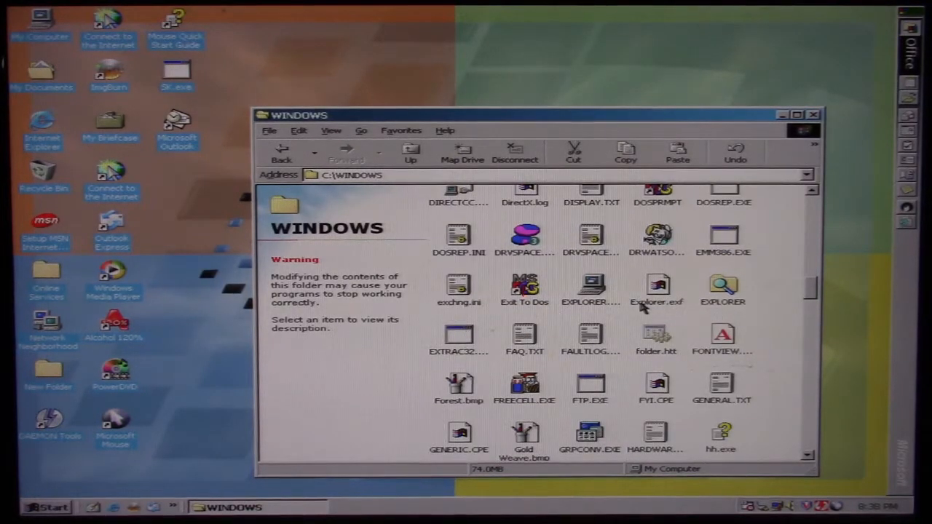
pyautogui.click(655, 288)
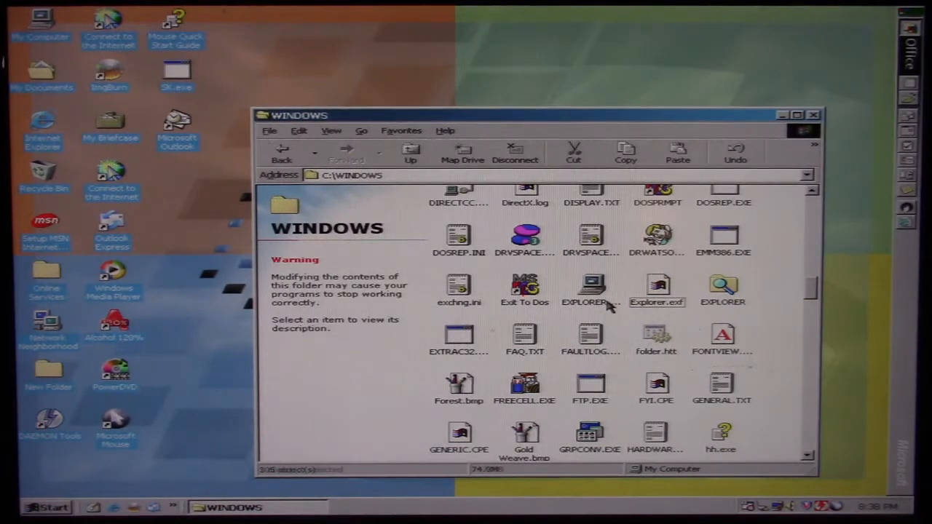
pyautogui.click(592, 285)
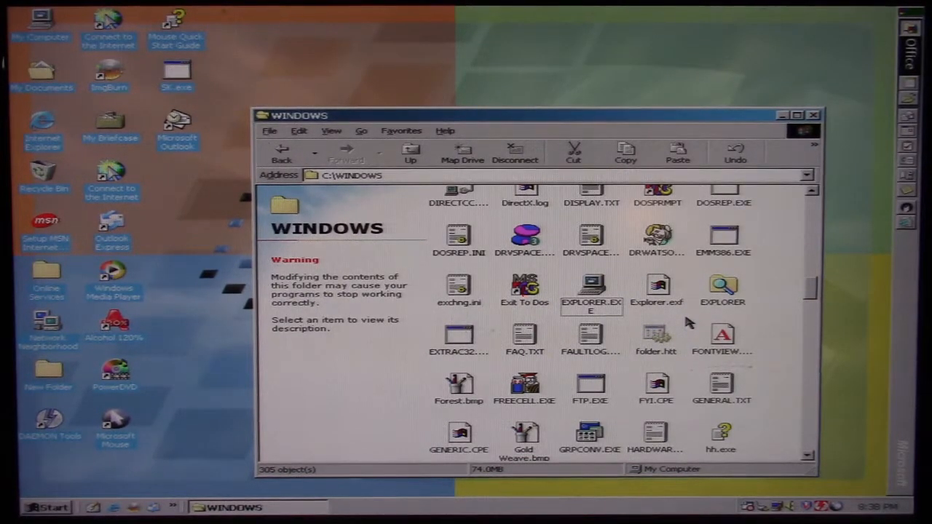
pyautogui.moveTo(502, 397)
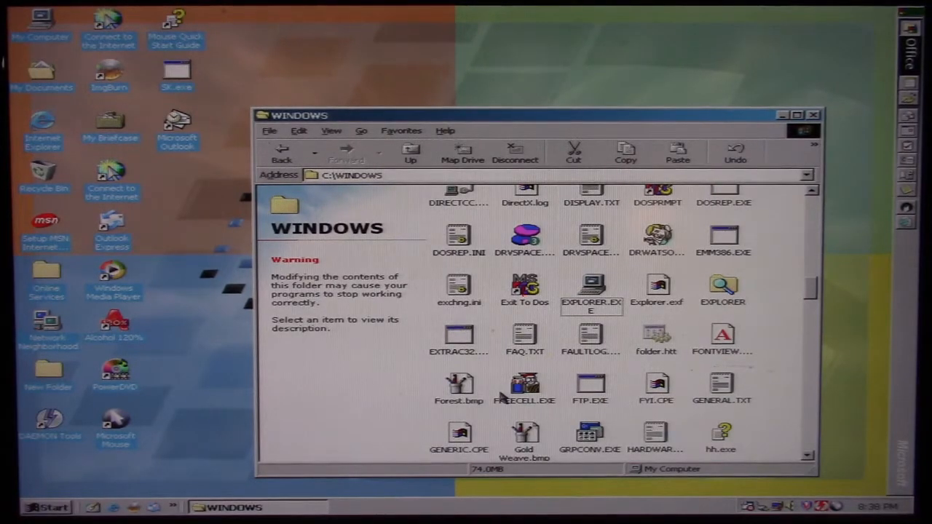
pyautogui.moveTo(484, 381)
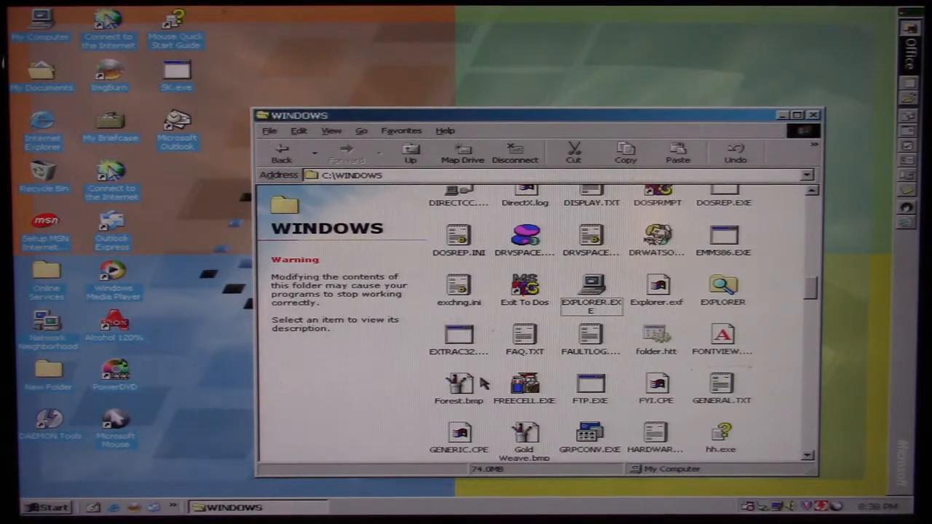
pyautogui.moveTo(638, 321)
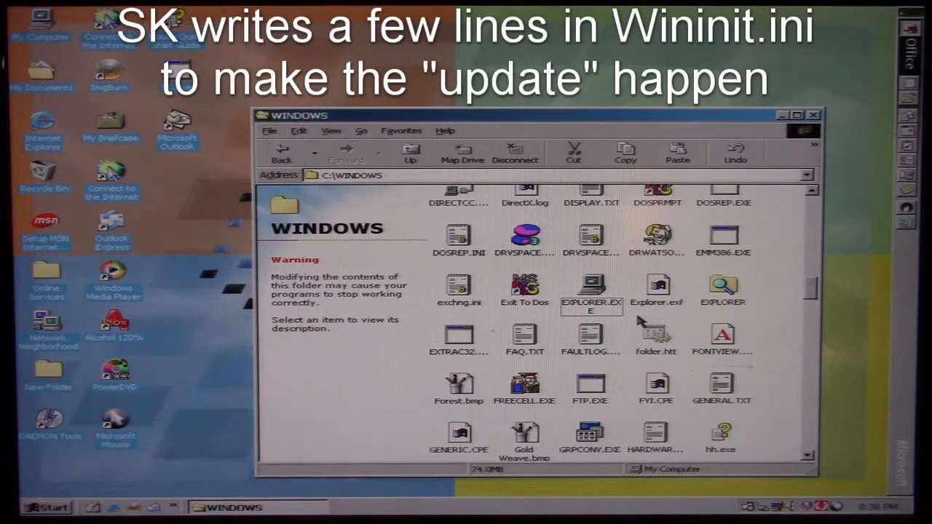
pyautogui.moveTo(663, 309)
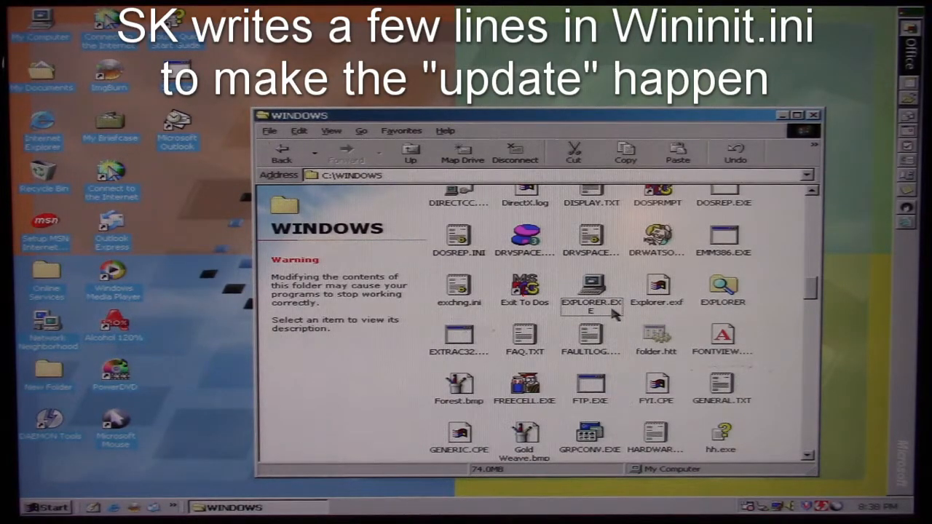
pyautogui.moveTo(623, 332)
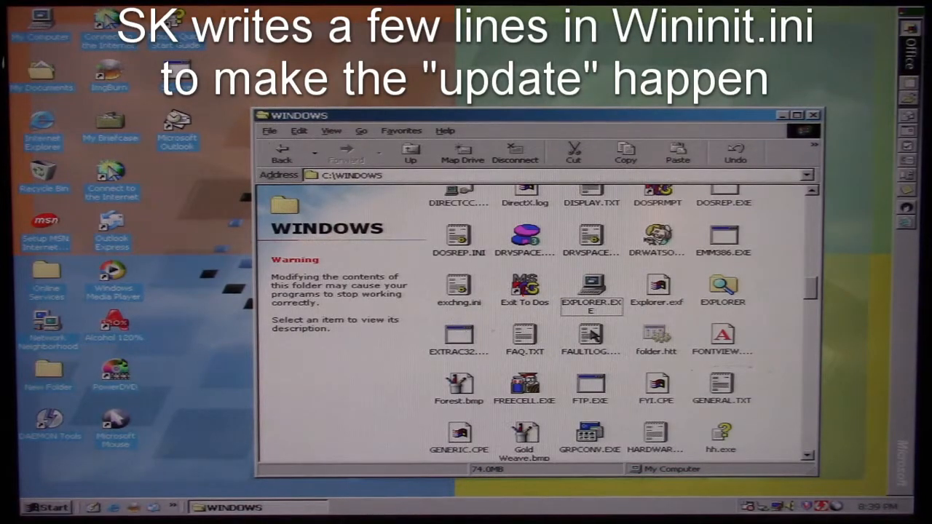
# Step: Bring up the taskbar context menu offering Adjust Date/Time
pyautogui.click(590, 336)
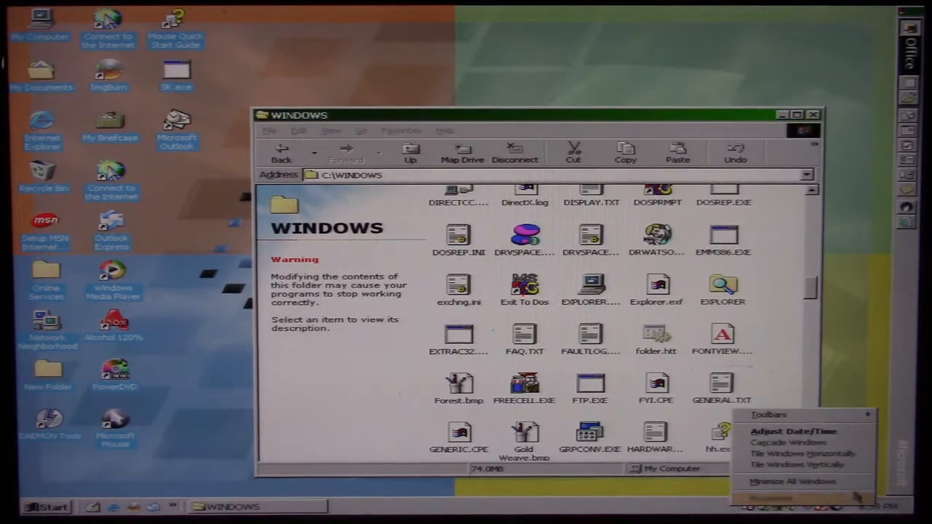
# Step: In Date/Time Properties, change the system month from May to October 2020
pyautogui.click(794, 431)
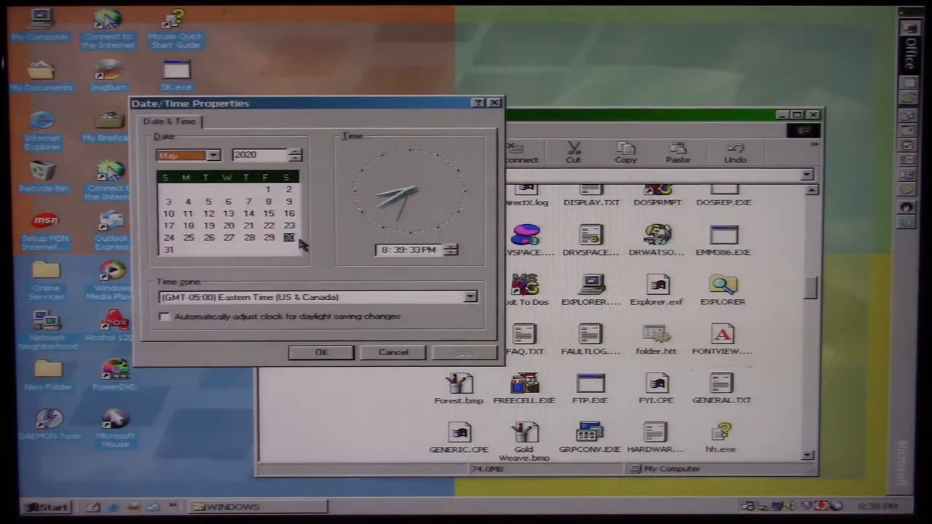
pyautogui.click(213, 154)
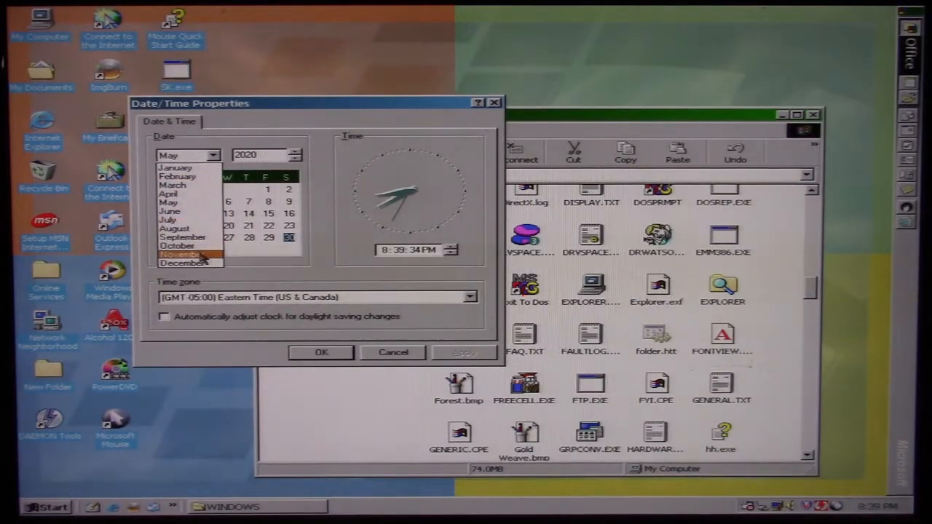
pyautogui.click(177, 245)
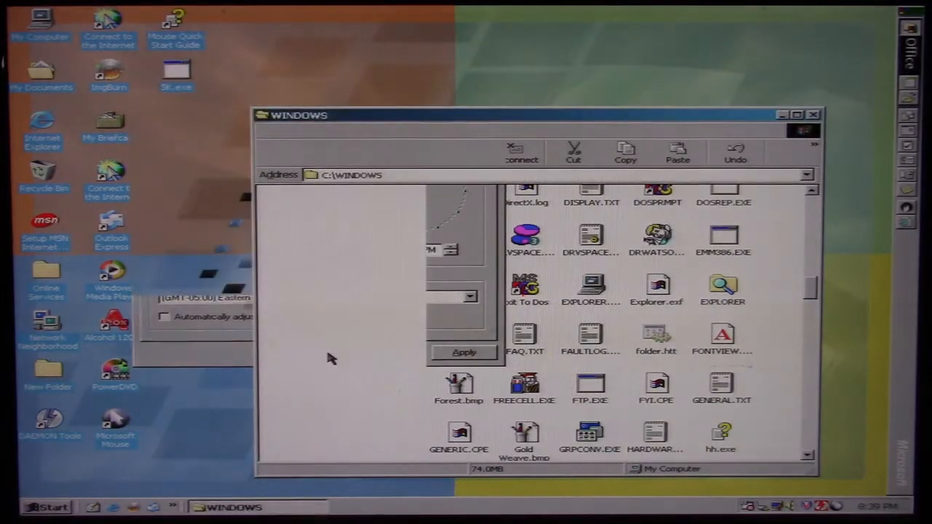
# Step: Copy CALC.EXE from C:\WINDOWS onto the desktop
pyautogui.click(411, 151)
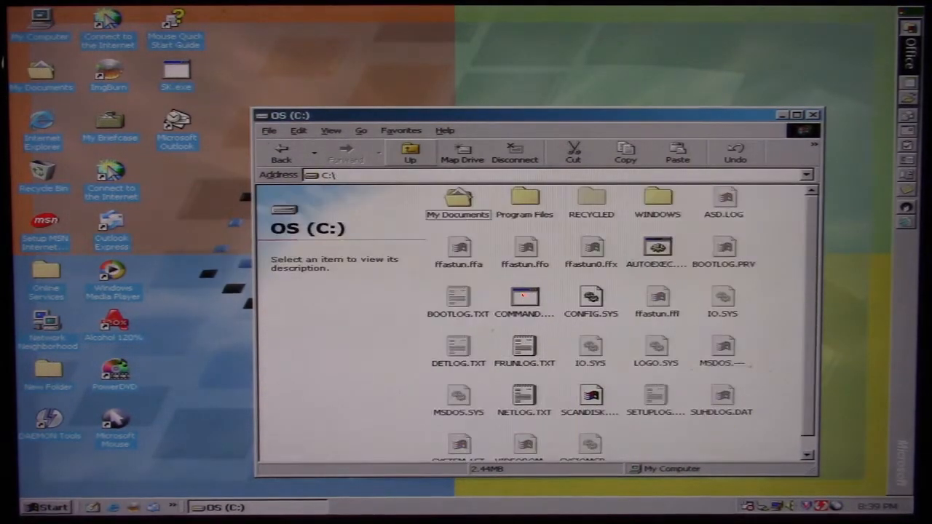
pyautogui.doubleClick(655, 201)
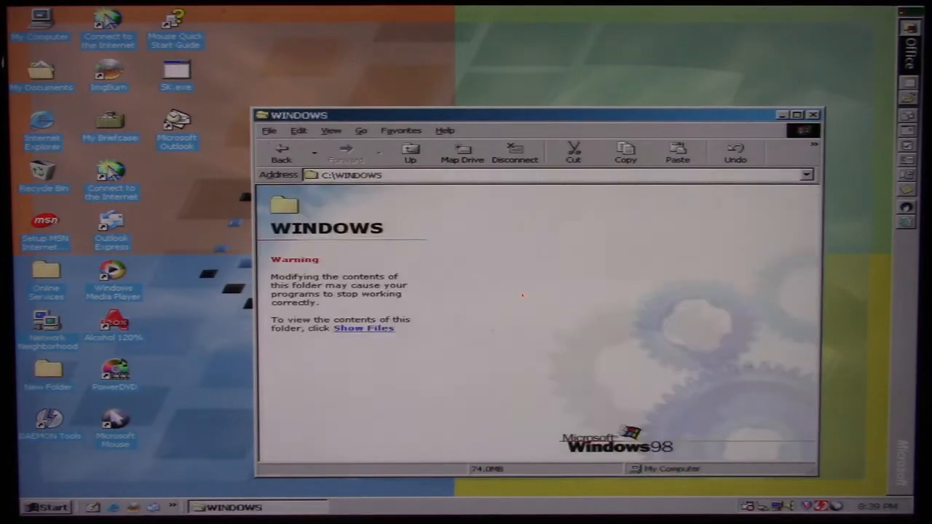
pyautogui.click(364, 329)
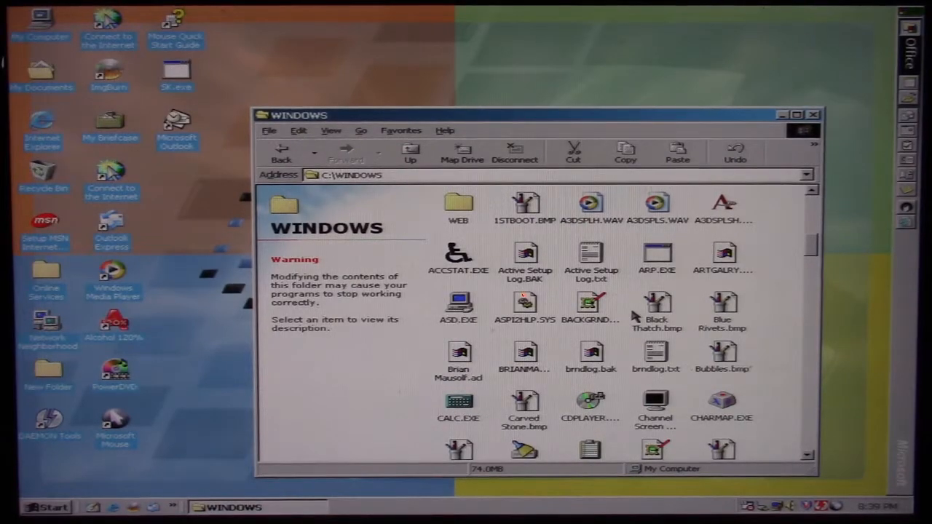
pyautogui.scroll(-3)
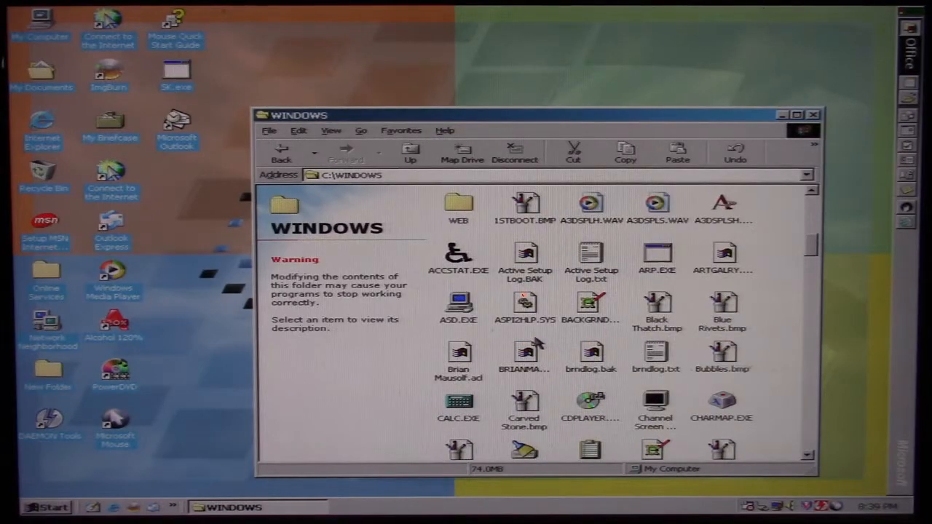
pyautogui.moveTo(483, 371)
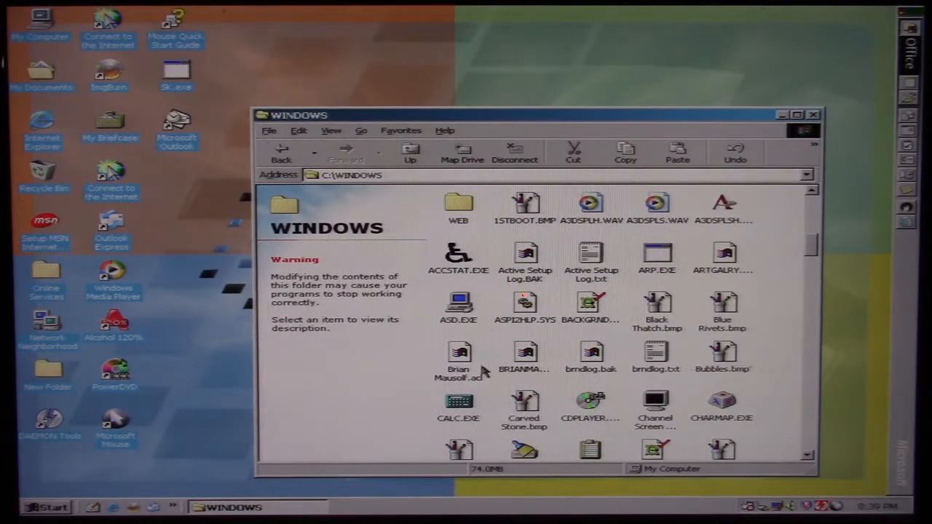
pyautogui.click(457, 405)
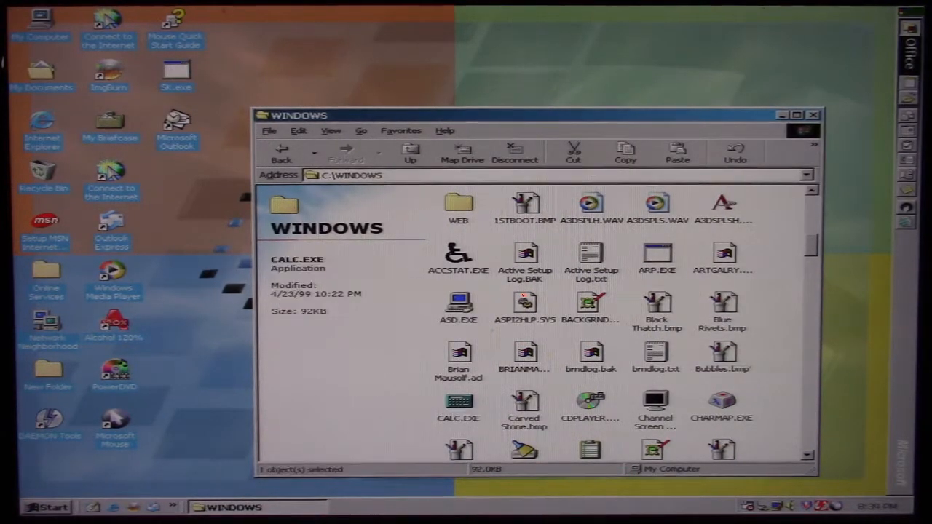
pyautogui.moveTo(459, 396); pyautogui.dragTo(303, 55)
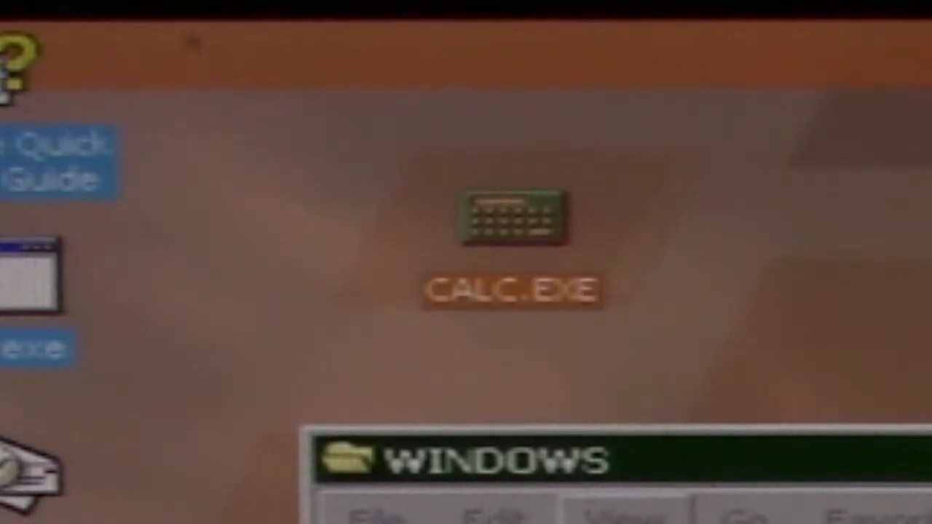
# Step: Rename the desktop copy of CALC.EXE to DRWEB.EXE
pyautogui.click(516, 218)
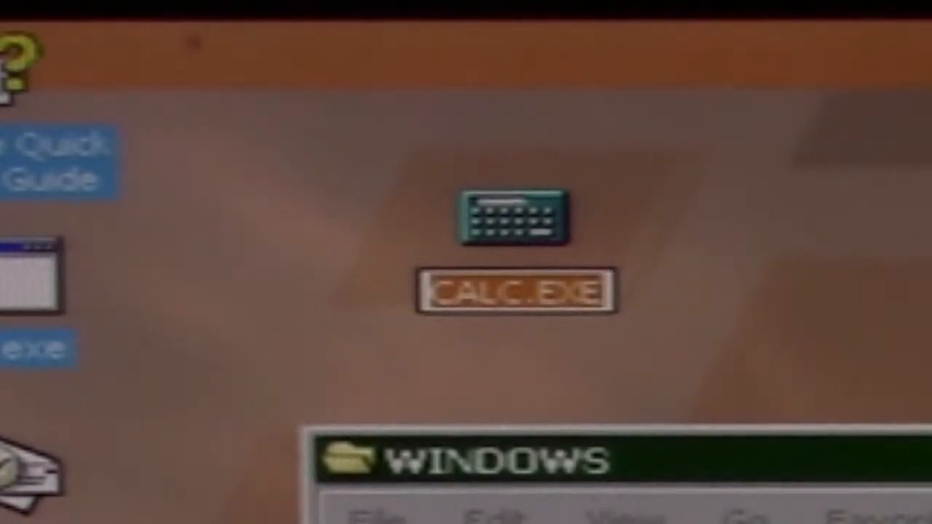
pyautogui.write('DR')
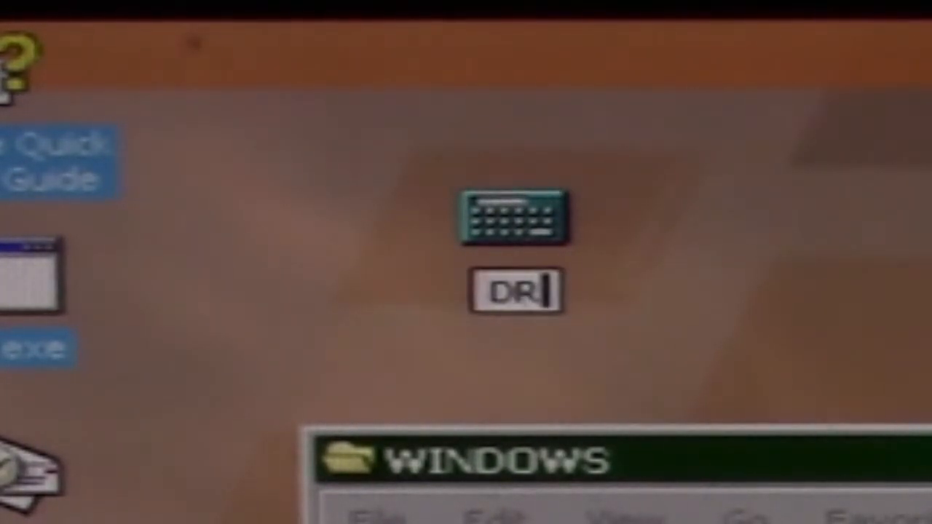
pyautogui.write('WEB.EXE')
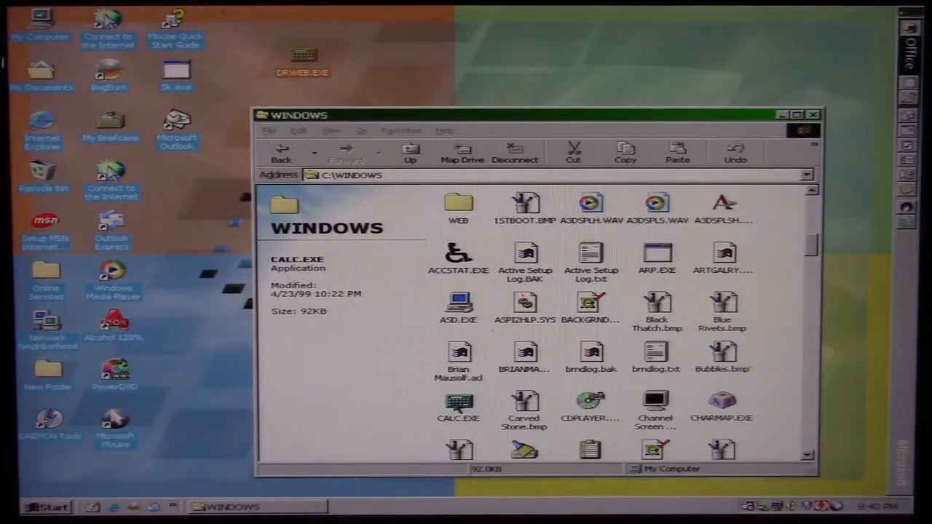
# Step: Run DRWEB.EXE from the desktop so Calculator launches
pyautogui.doubleClick(457, 405)
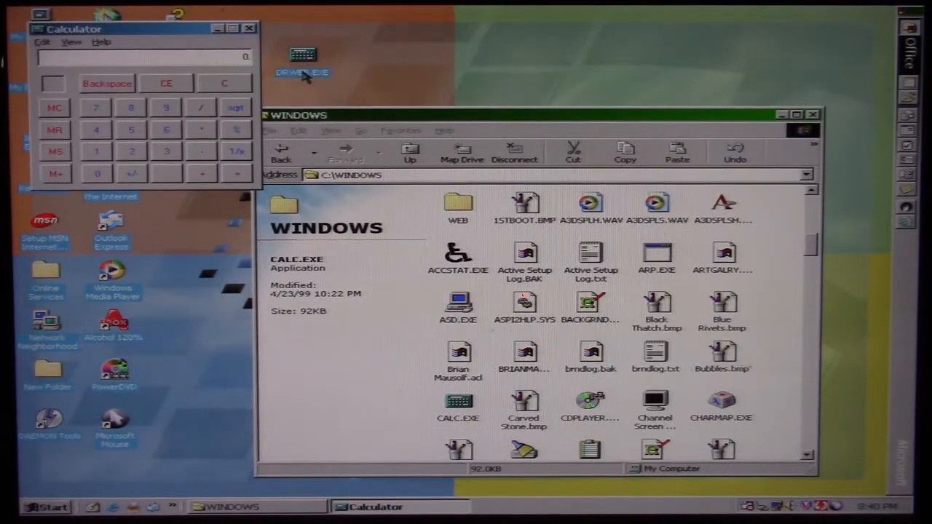
pyautogui.moveTo(415, 94)
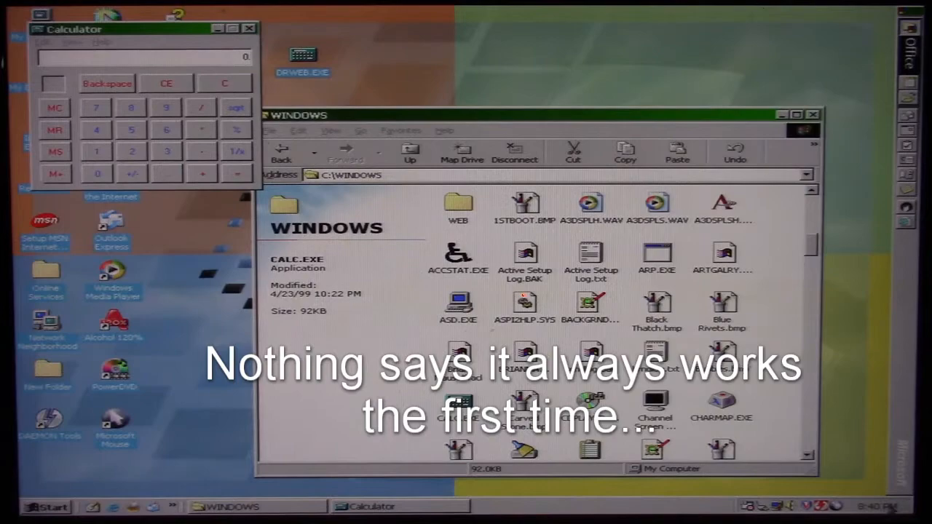
pyautogui.rightClick(837, 507)
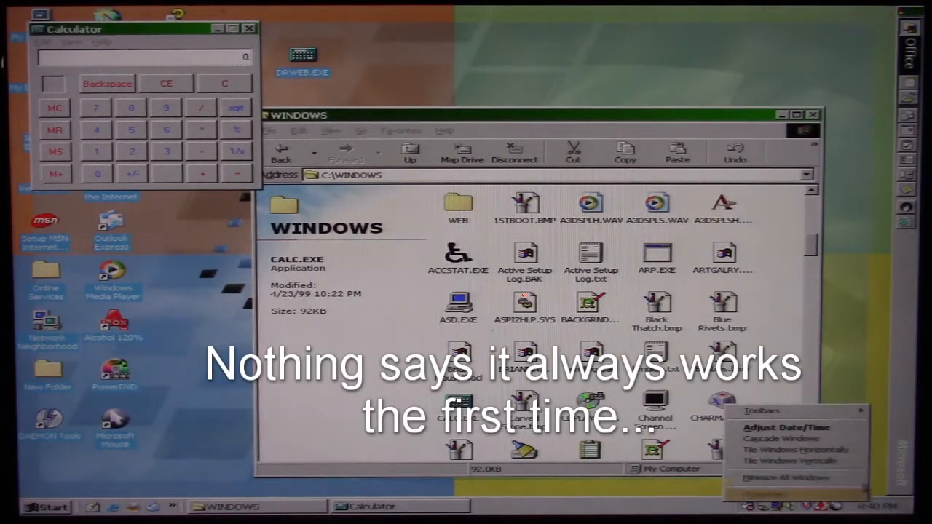
pyautogui.click(787, 428)
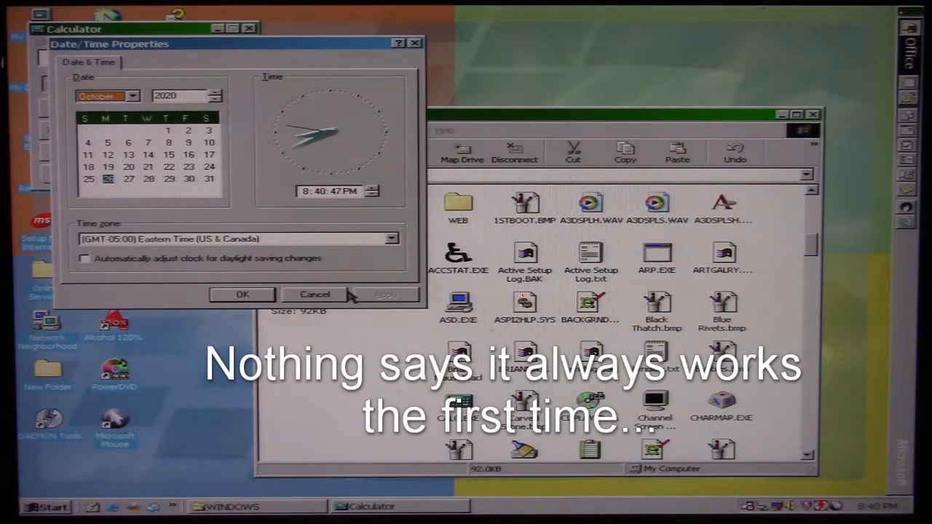
pyautogui.click(315, 295)
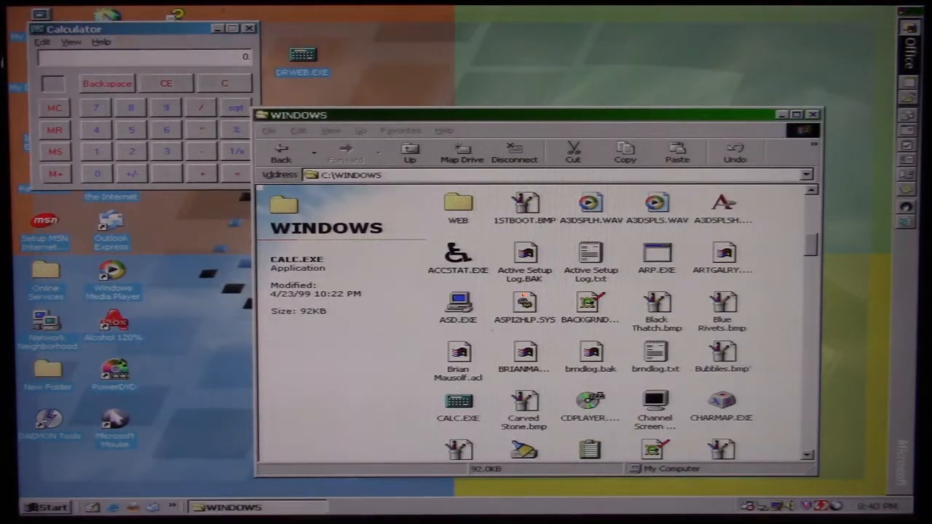
# Step: Close Calculator to view the emptied C:\WINDOWS listing ending at TASKMON.EXE
pyautogui.click(251, 30)
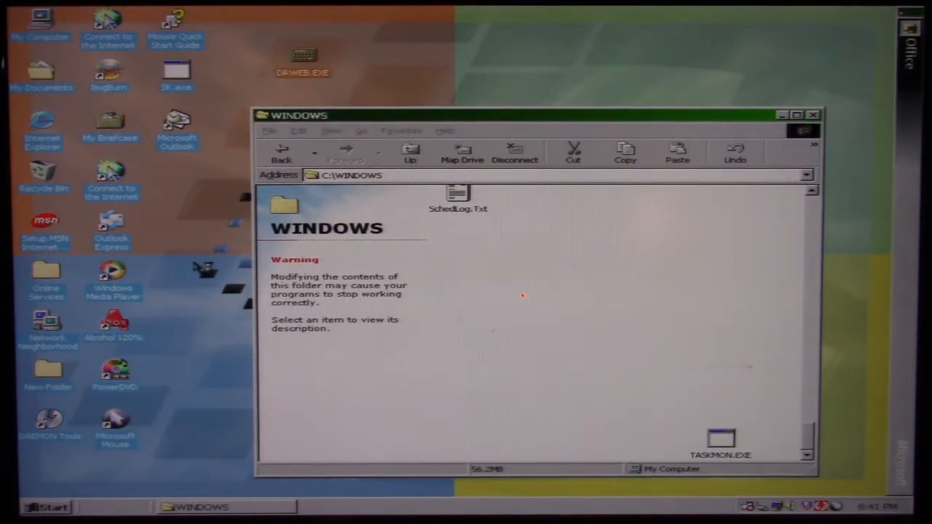
pyautogui.moveTo(571, 236)
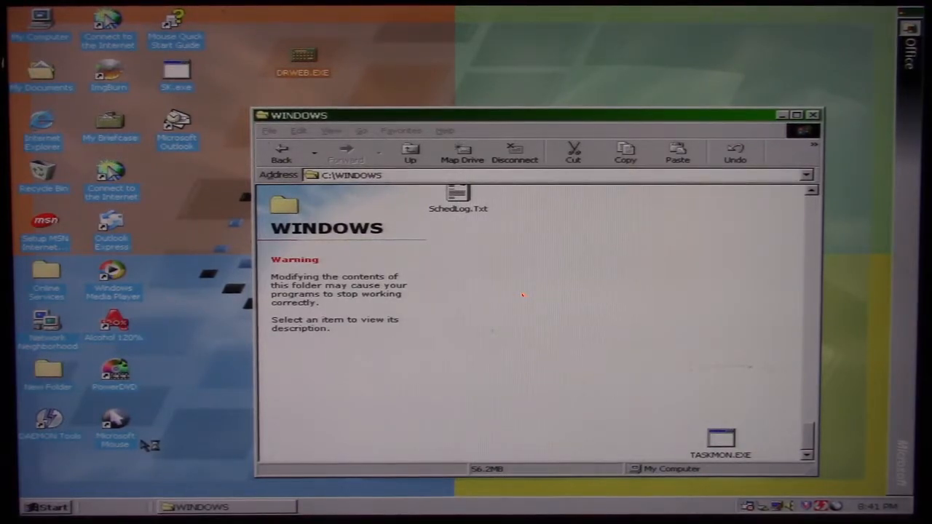
pyautogui.moveTo(153, 320)
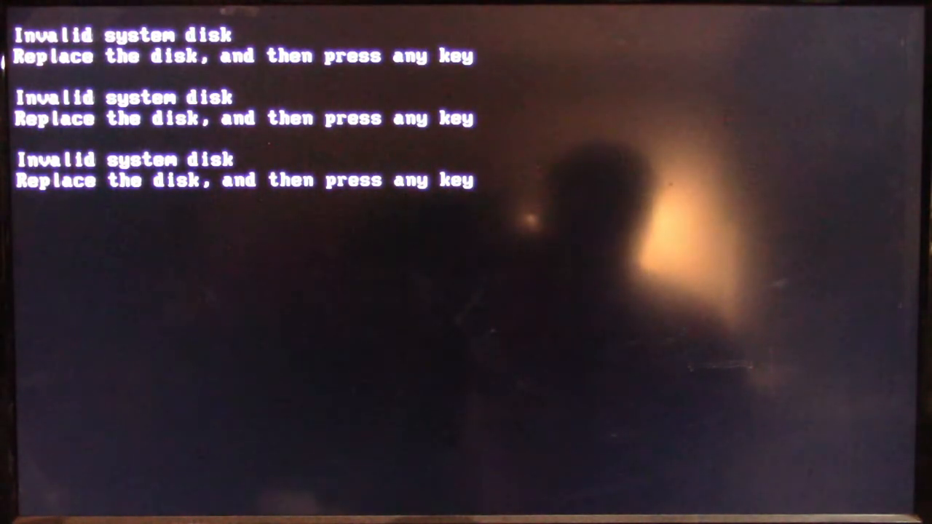
# Step: Continue past 'Invalid system disk' and list C:\ root showing only WINDOWS, MYDOCU~1 and PROGRA~1
pyautogui.press('enter')
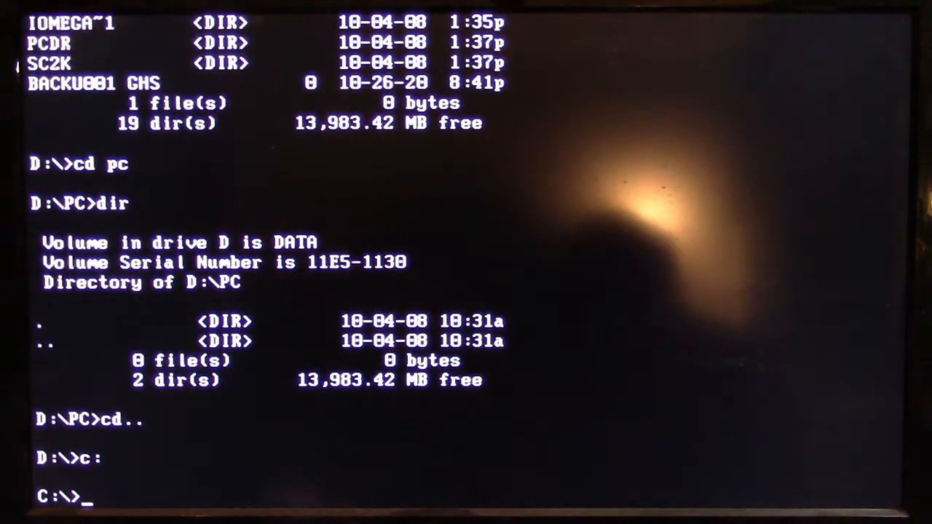
pyautogui.write('dir')
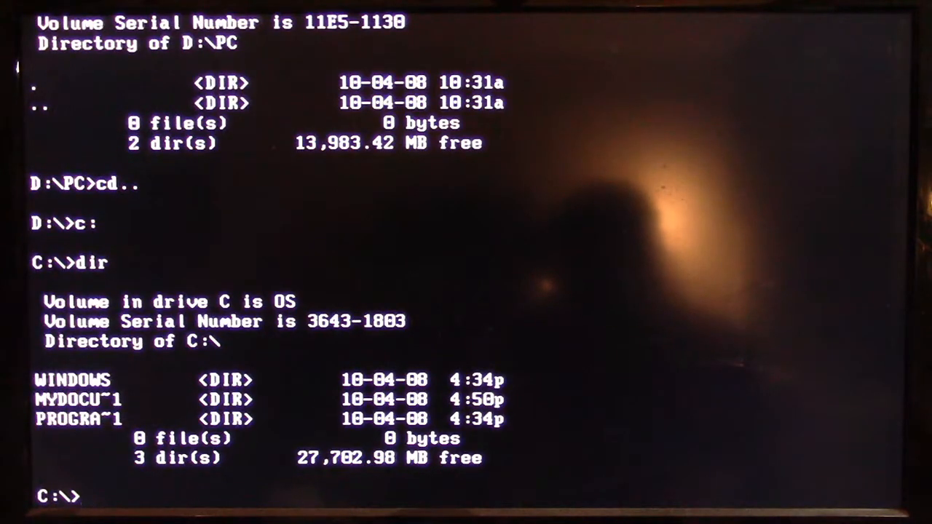
# Step: Change into C:\WINDOWS, list it with dir/w and check the PIF subfolder
pyautogui.write('cd')
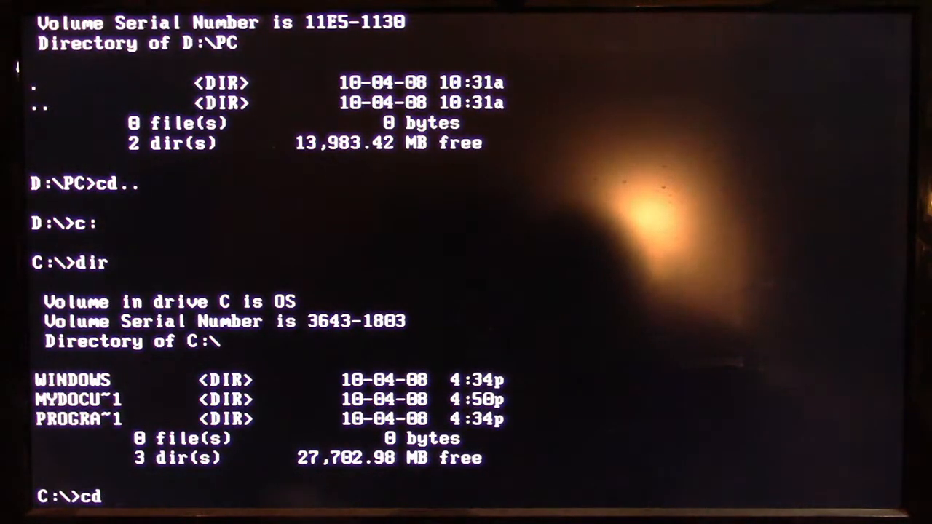
pyautogui.write('wiun')
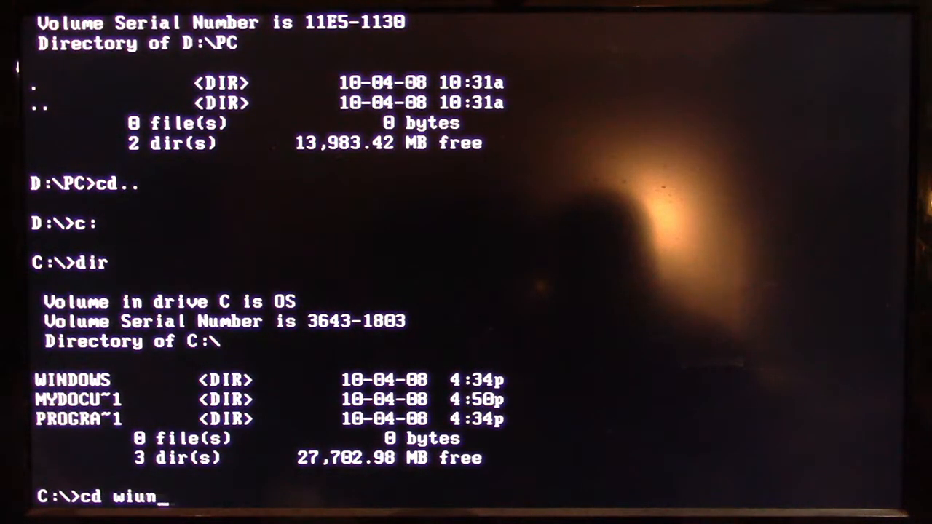
pyautogui.write('ndoi')
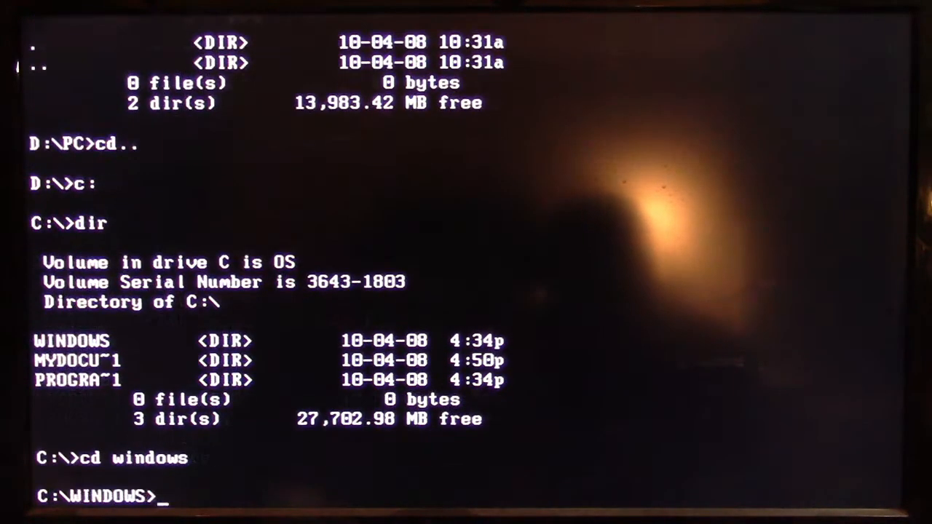
pyautogui.write('dir/w')
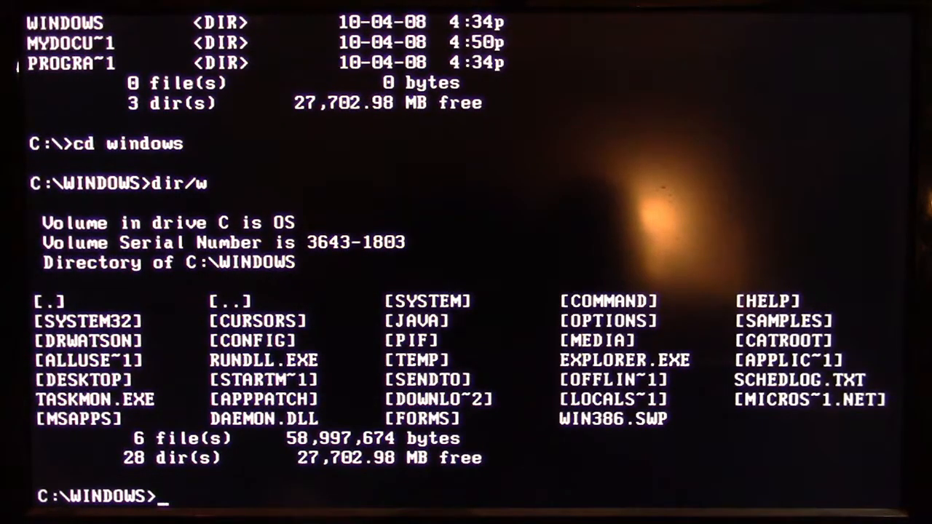
pyautogui.write('cd pif')
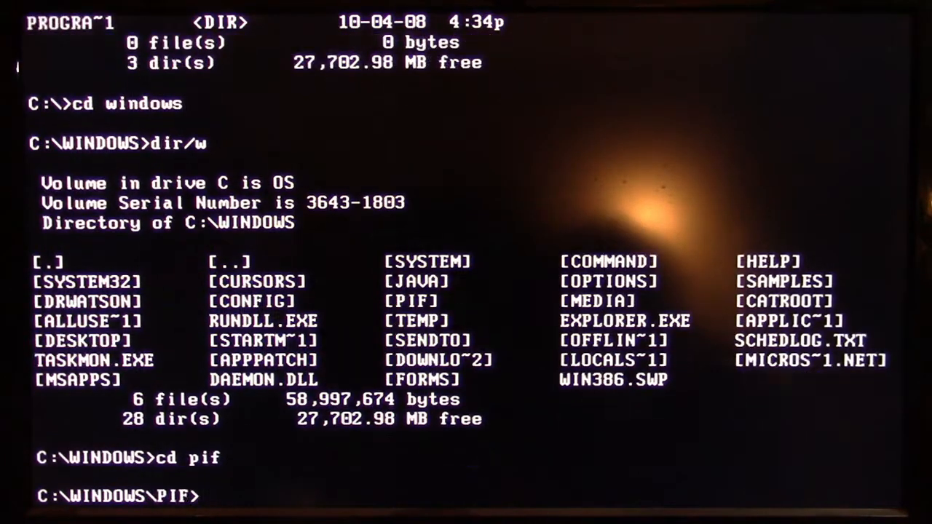
pyautogui.write('dir')
pyautogui.write('cd')
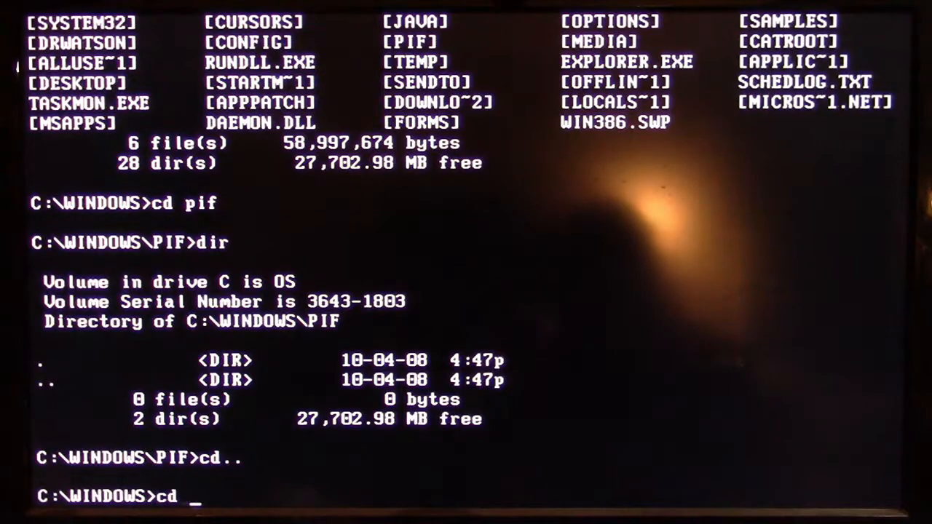
# Step: Check the CURSORS and JAVA subfolders for files, then return to C:\
pyautogui.write('cursors\\')
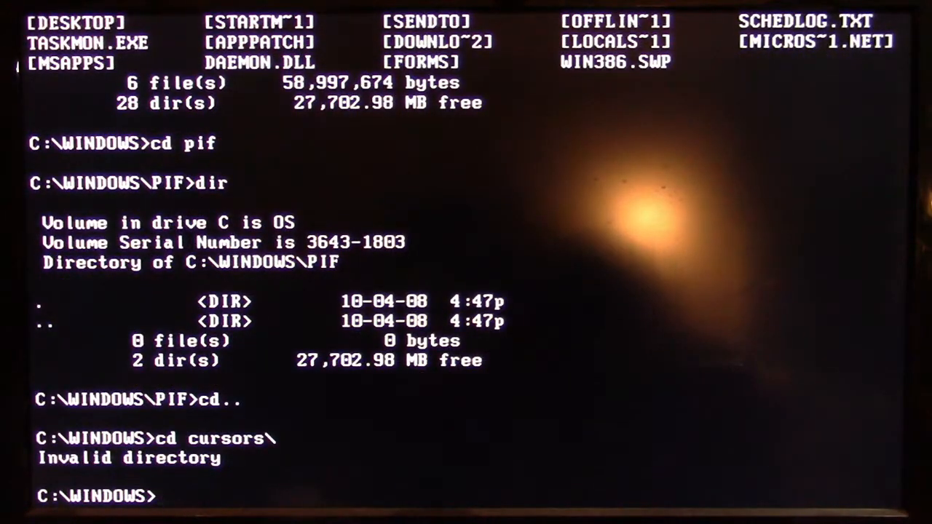
pyautogui.write('cd cursors')
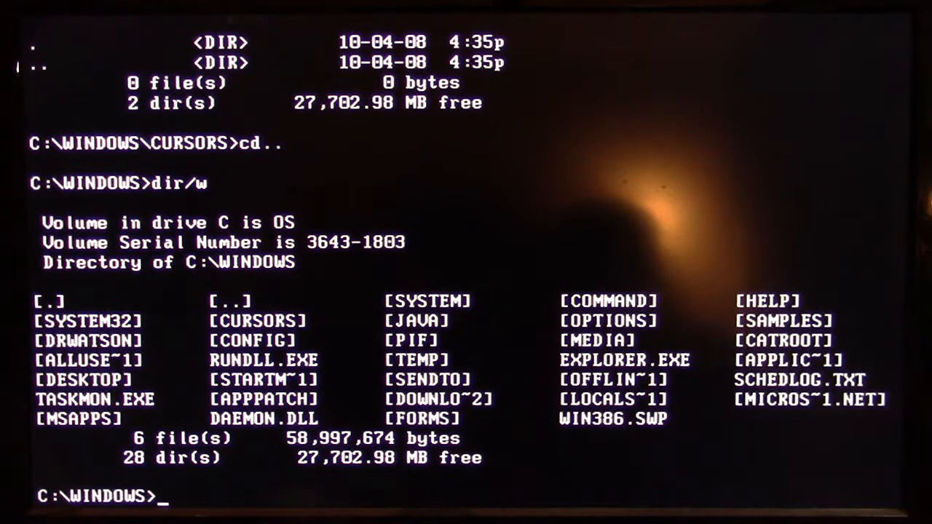
pyautogui.write('cd java')
pyautogui.write('dir')
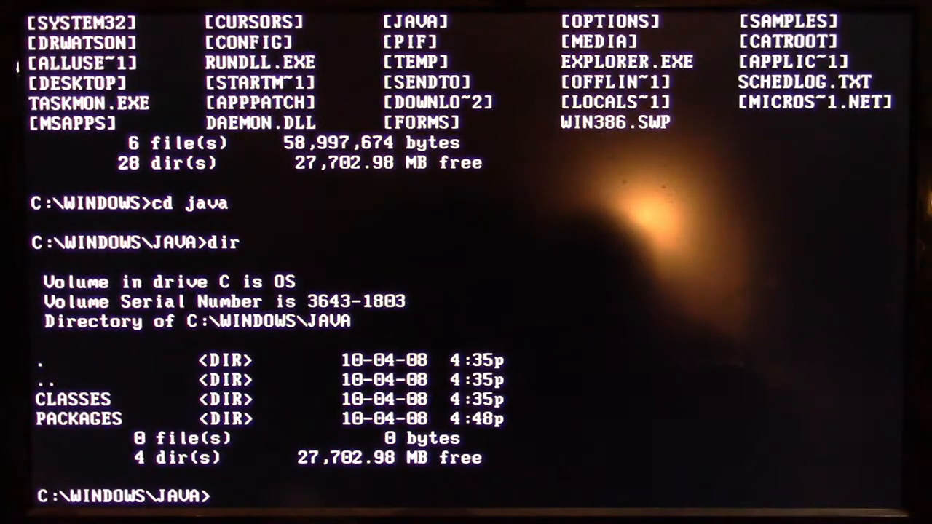
pyautogui.write('cd..')
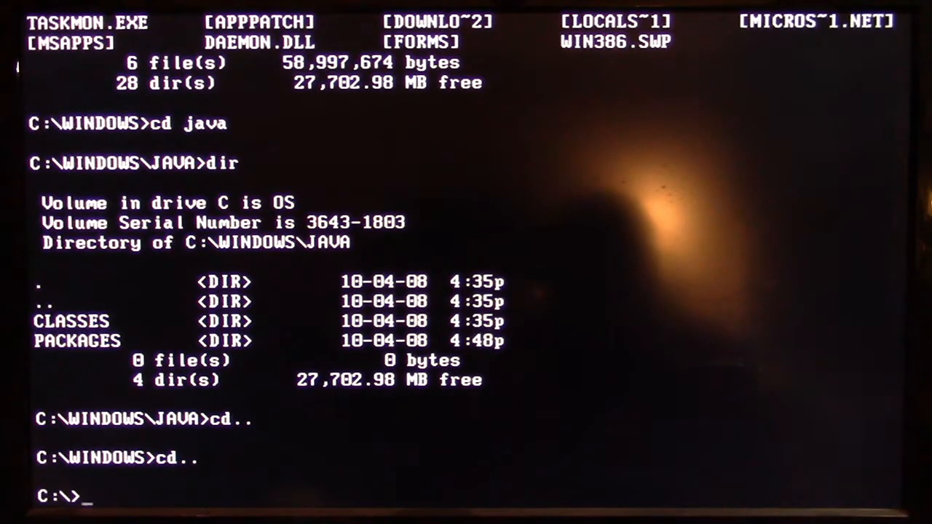
# Step: Switch to drive D, list it with dir/w and check the WIN98 folder is empty
pyautogui.write('d:')
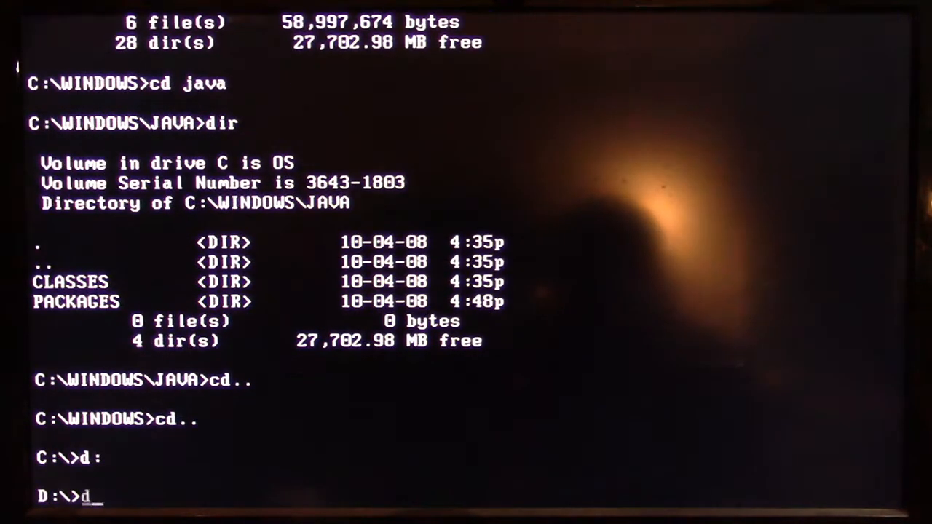
pyautogui.write('ir/w')
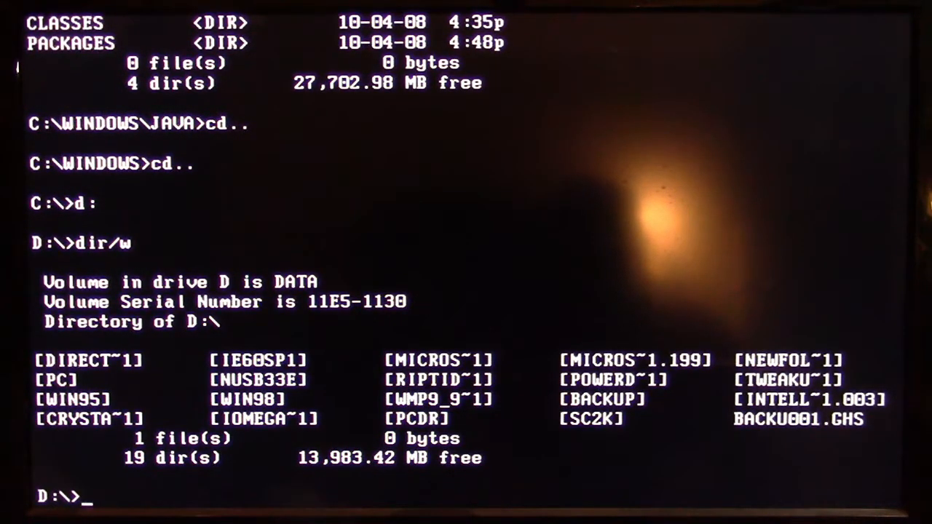
pyautogui.write('cd')
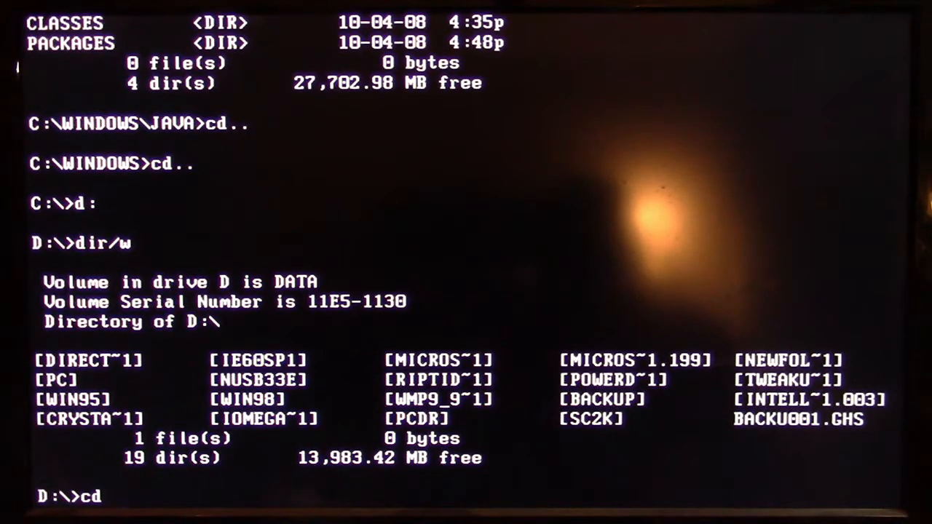
pyautogui.write('w')
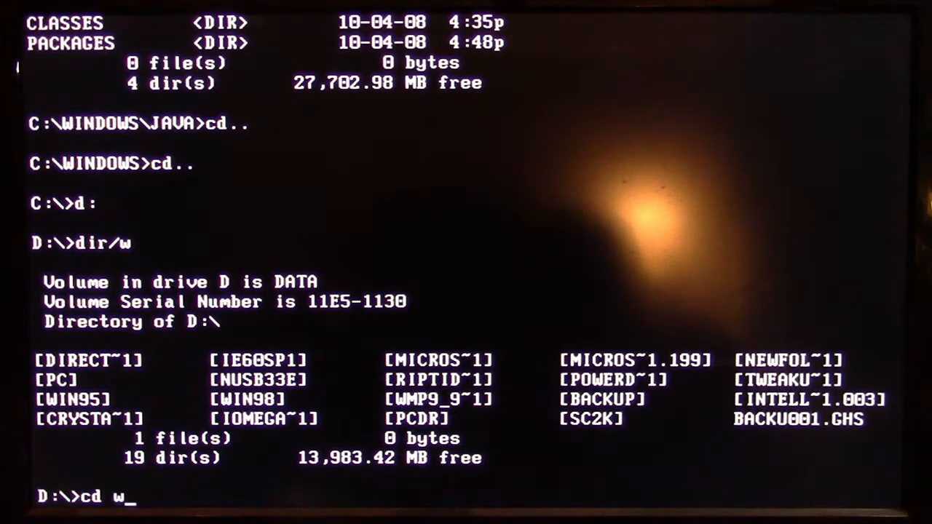
pyautogui.write('in98')
pyautogui.write('cd..')
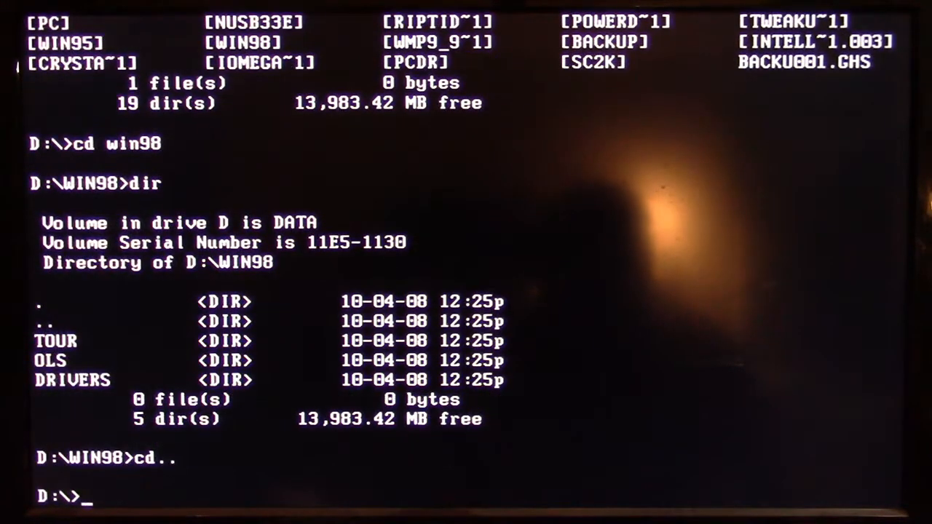
pyautogui.write('dir')
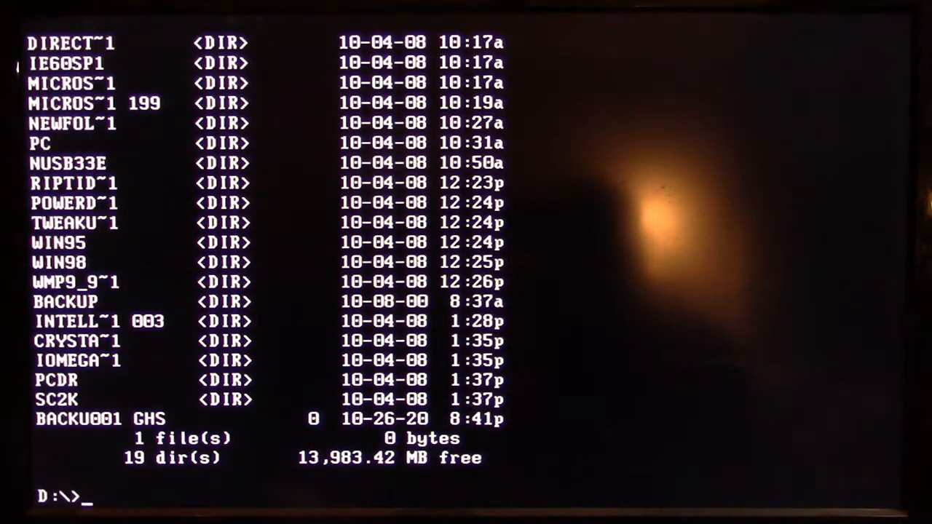
# Step: Check the BACKUP folder holds no files and return to D:\
pyautogui.write('cd')
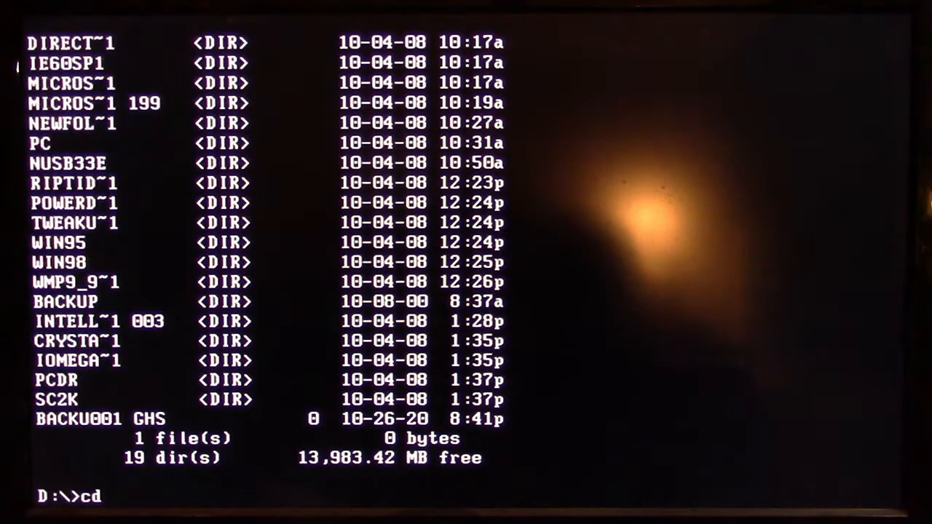
pyautogui.write('backup')
pyautogui.write('dir')
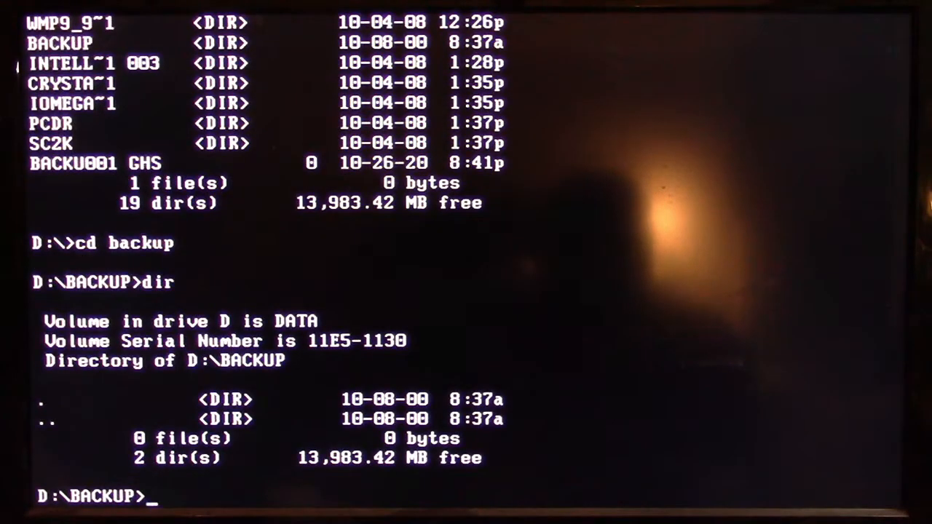
pyautogui.write('cd..')
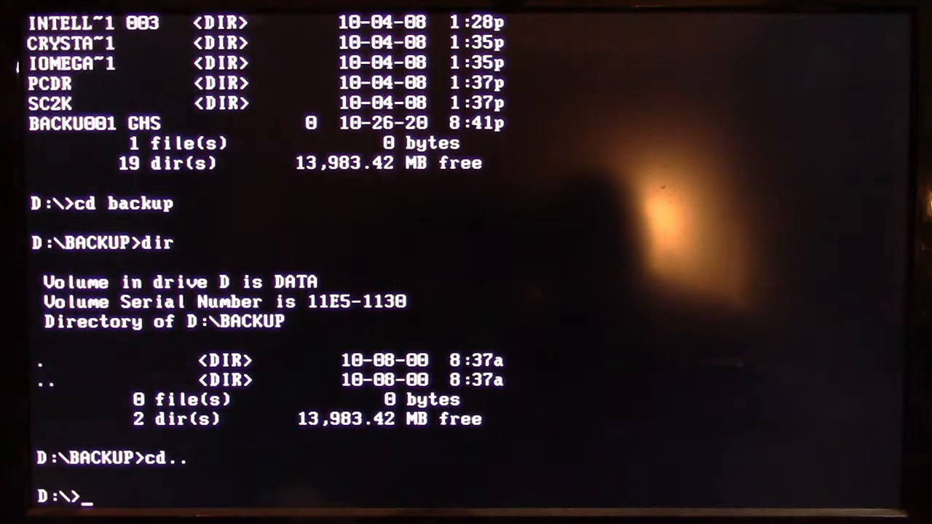
pyautogui.write('d')
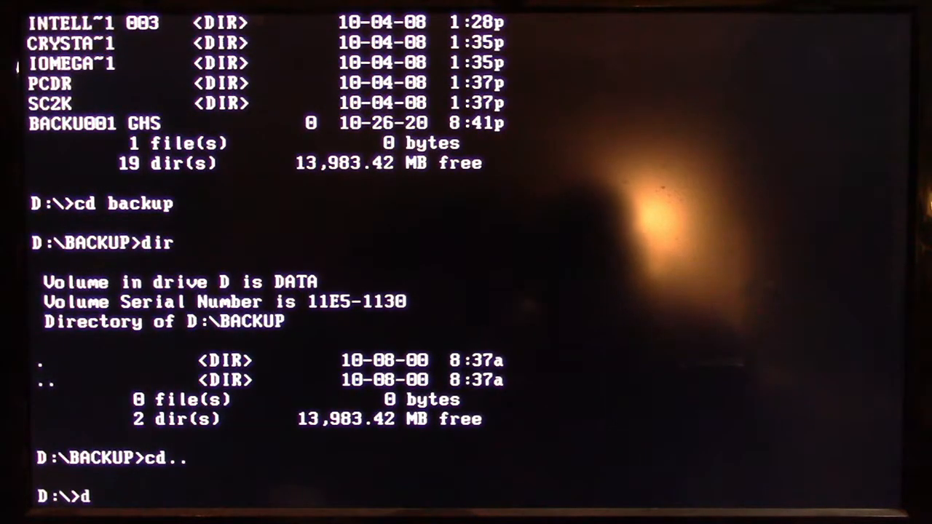